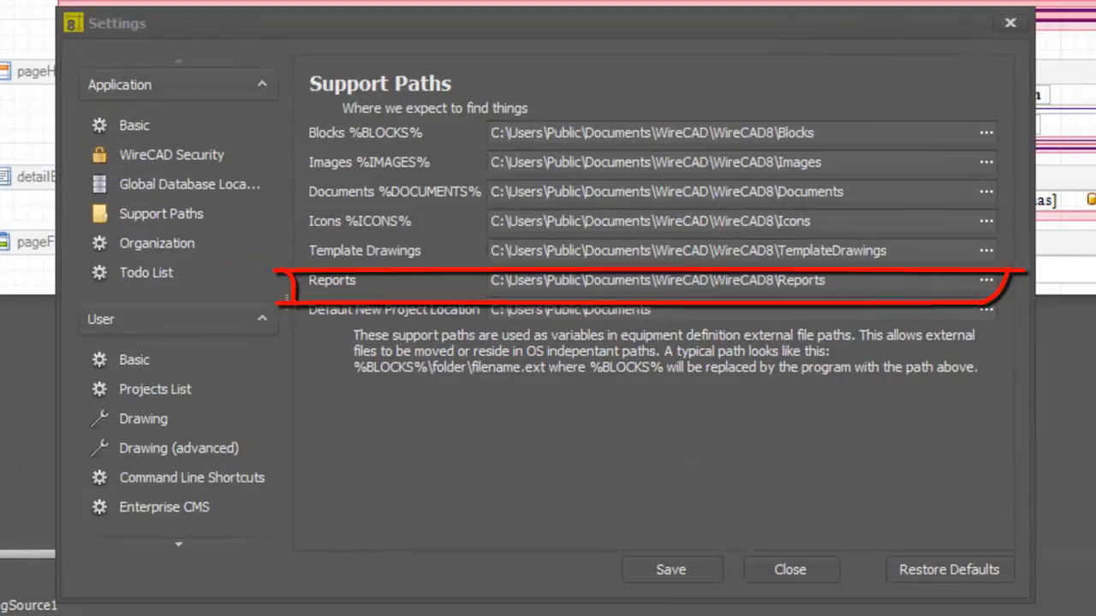
Close the Settings dialog to get back to the Cable Run Sheet layout in the Report Designer
{"action": "left_click", "coordinate": [848, 280]}
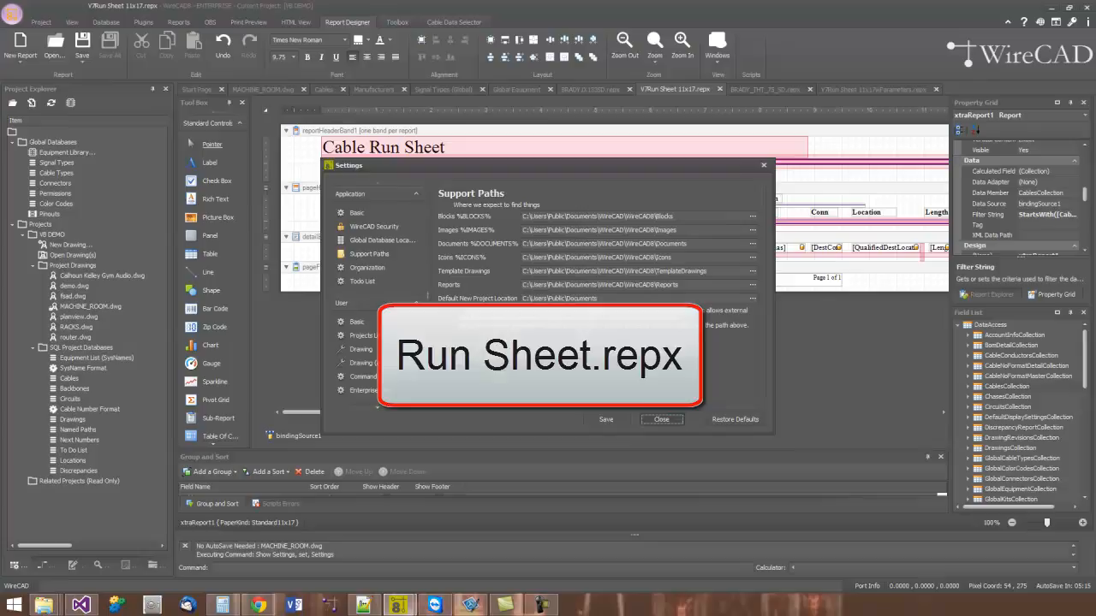
{"action": "left_click", "coordinate": [661, 419]}
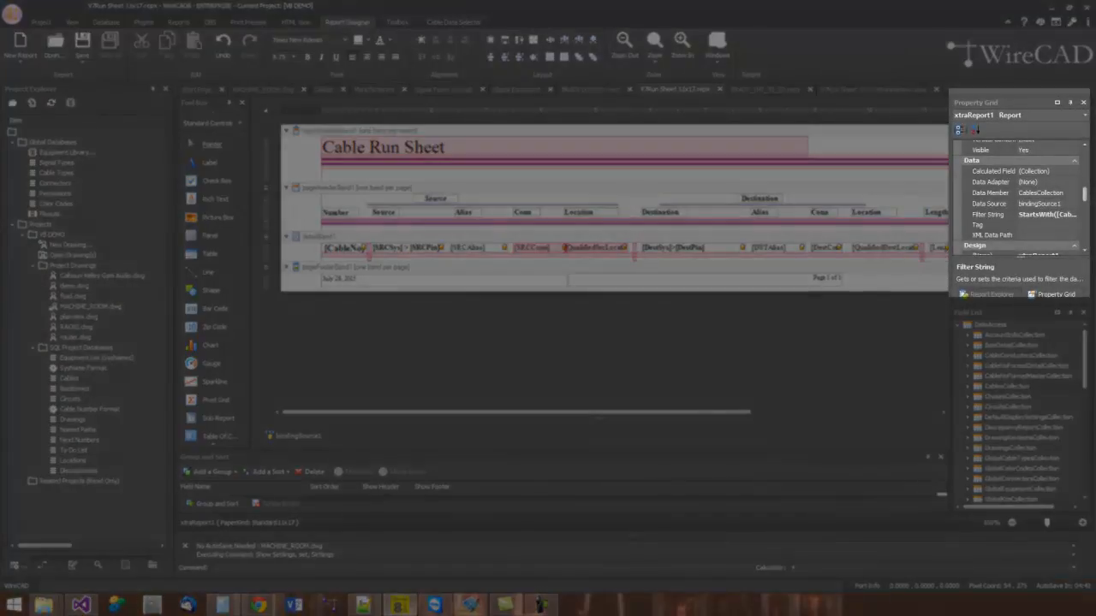
{"action": "left_click", "coordinate": [986, 295]}
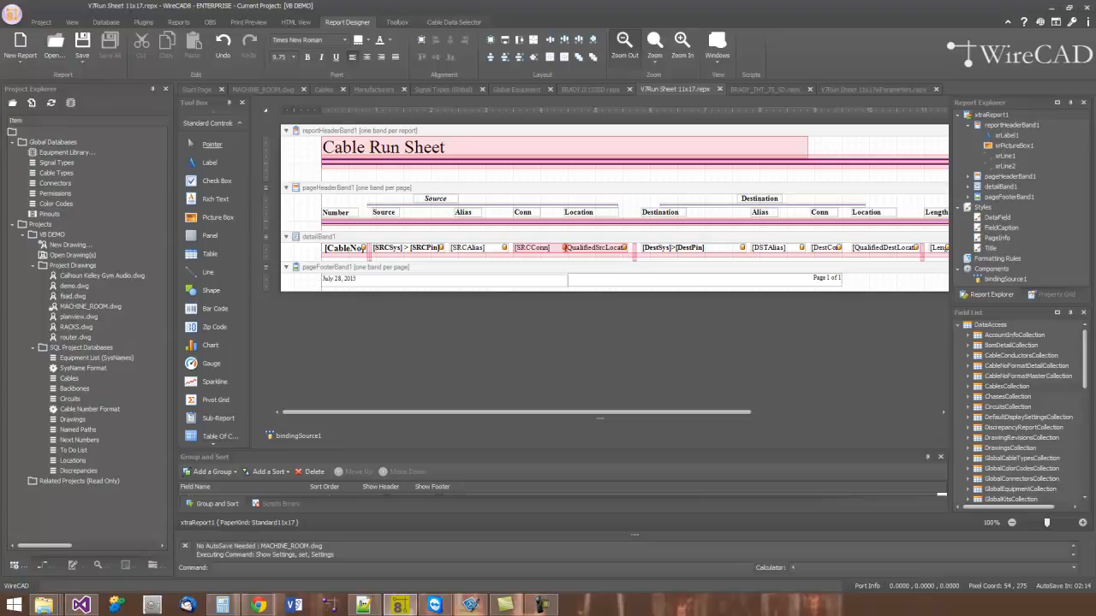
Enlarge the report layout window for a closer look at the Cable Run Sheet bands
{"action": "left_click", "coordinate": [680, 41]}
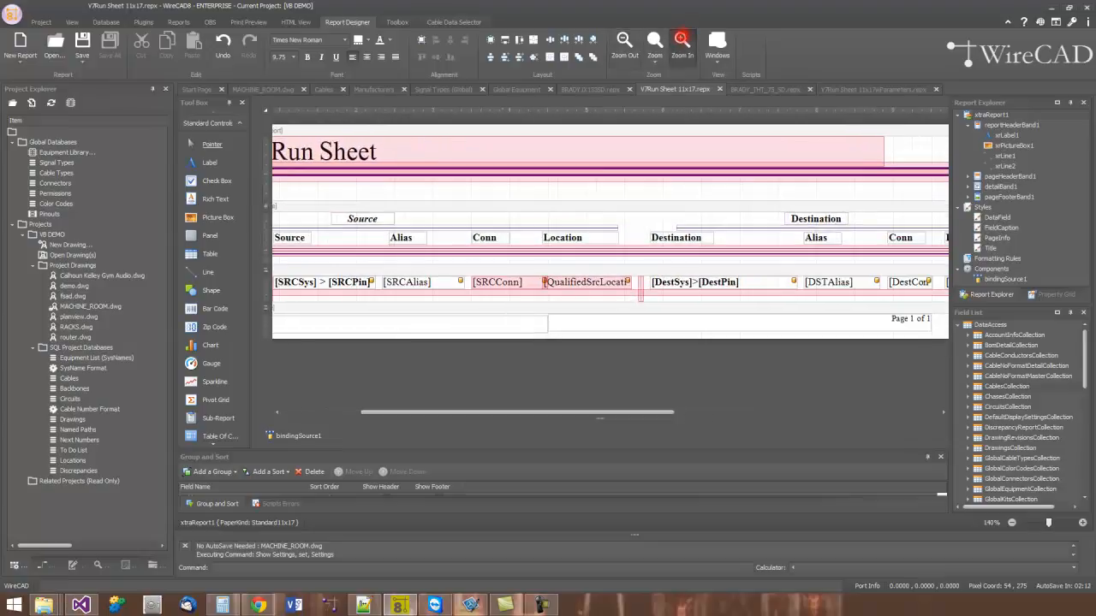
Restore the layout size and select xtraReport1 to show its properties in the Property Grid
{"action": "left_click", "coordinate": [627, 41]}
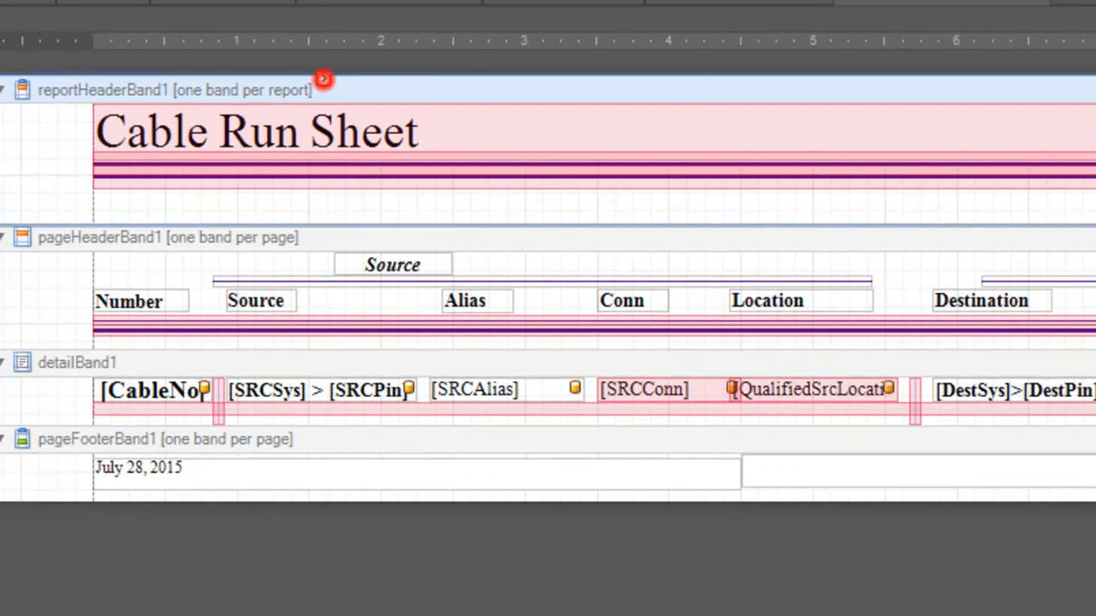
{"action": "left_click", "coordinate": [324, 78]}
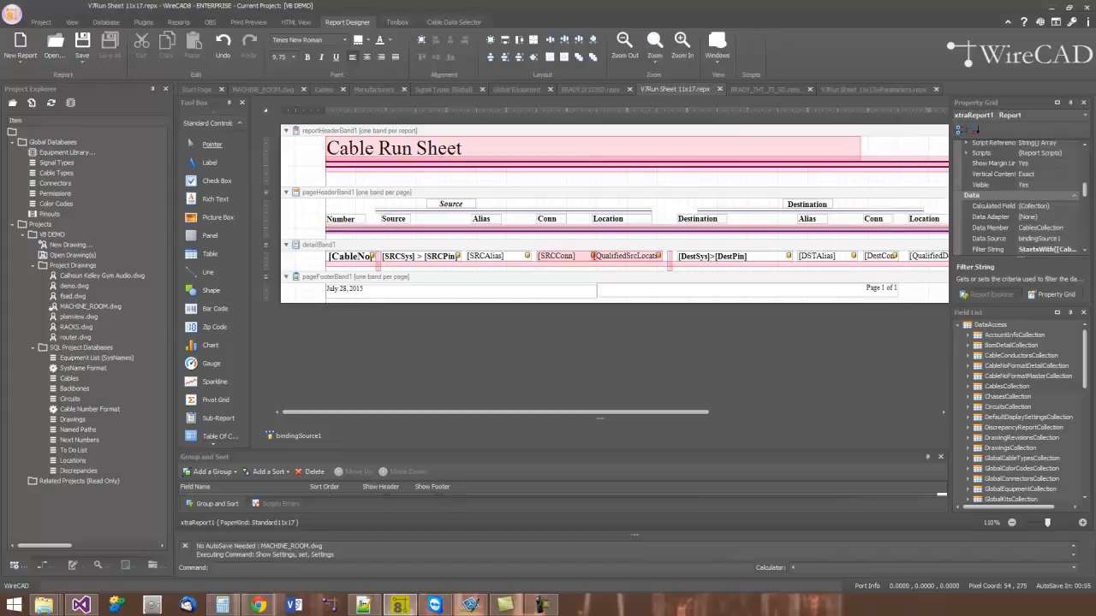
{"action": "left_click", "coordinate": [394, 147]}
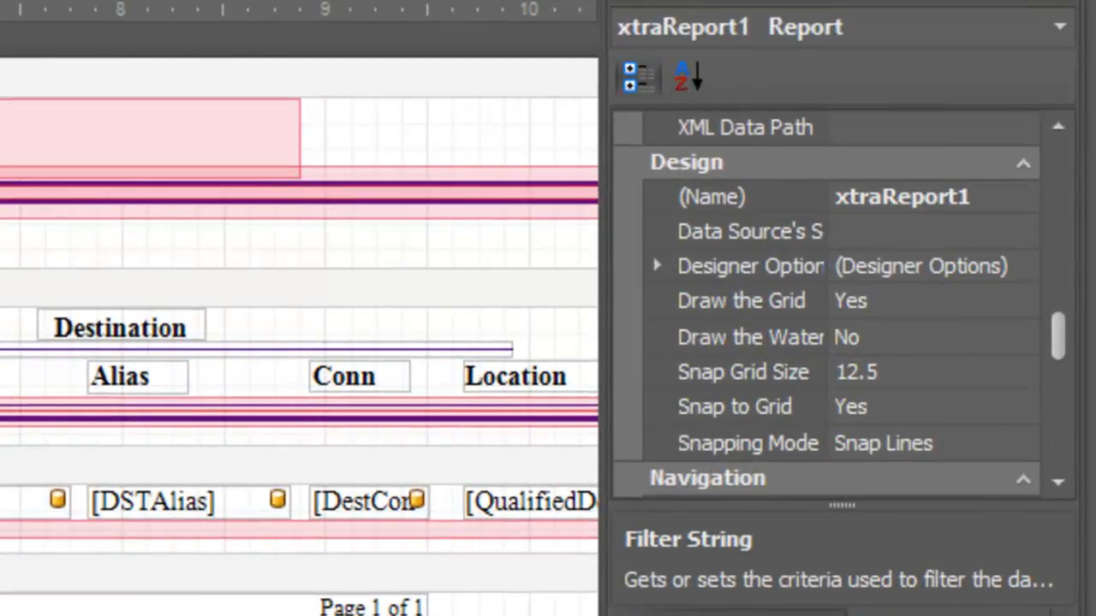
Place a new Label control in reportHeaderBand1 beneath the Cable Run Sheet title
{"action": "left_click", "coordinate": [657, 265]}
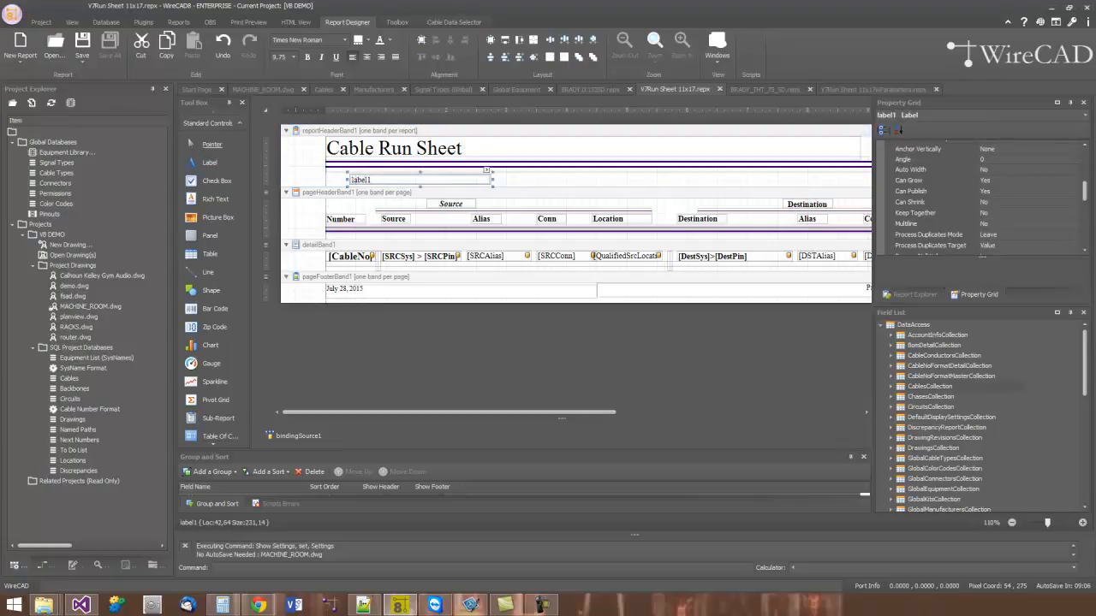
Give the new header label the placeholder text 'asdfgas' and finish editing
{"action": "left_click", "coordinate": [387, 180]}
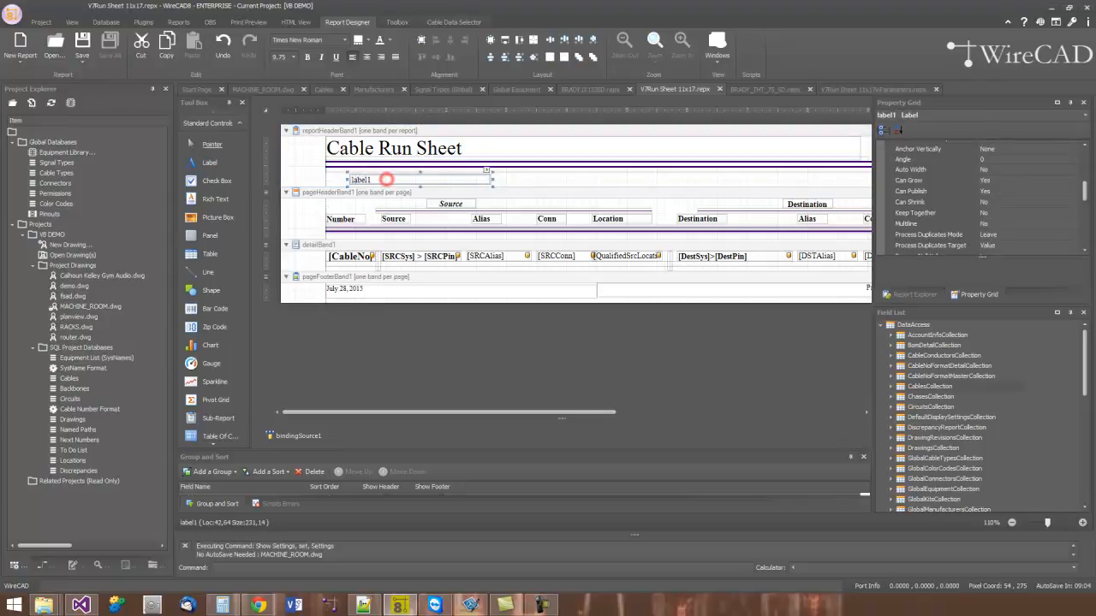
{"action": "type", "text": "asdfgasdfasdf"}
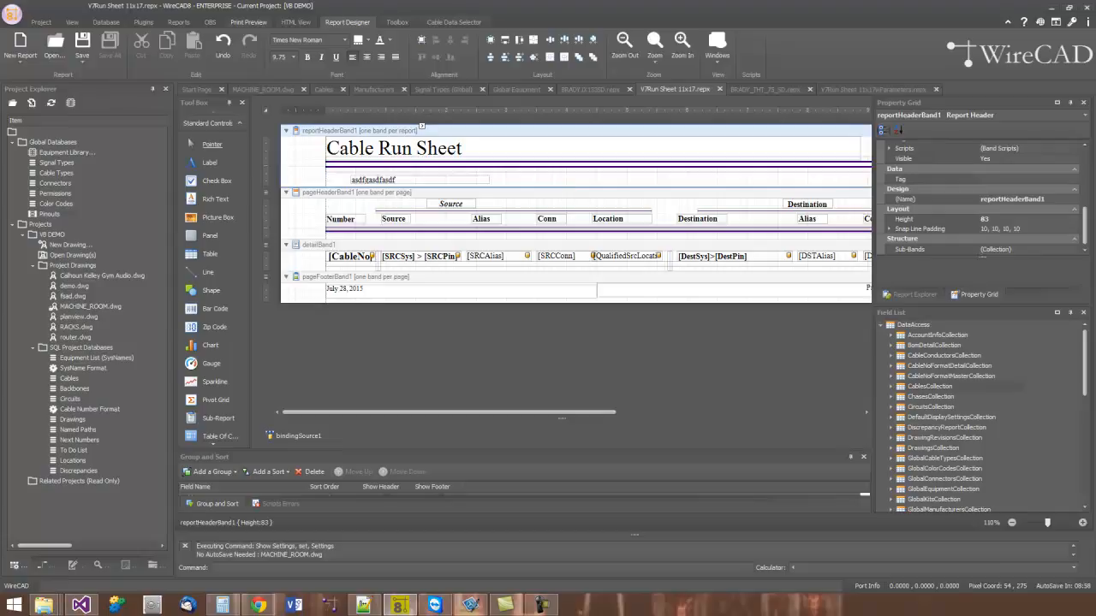
{"action": "left_click", "coordinate": [253, 23]}
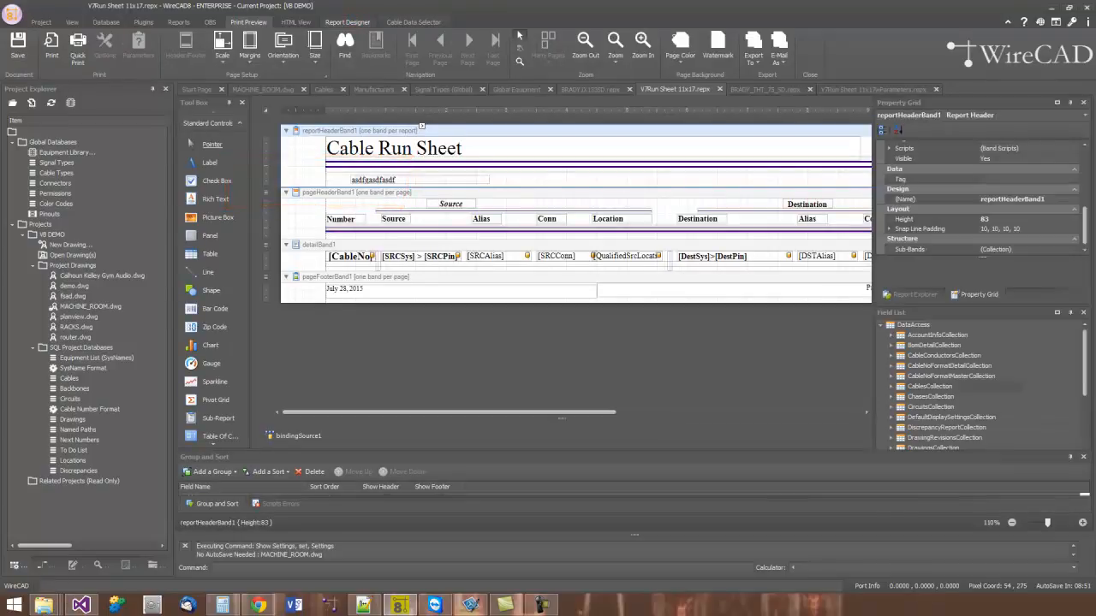
{"action": "left_click", "coordinate": [397, 180]}
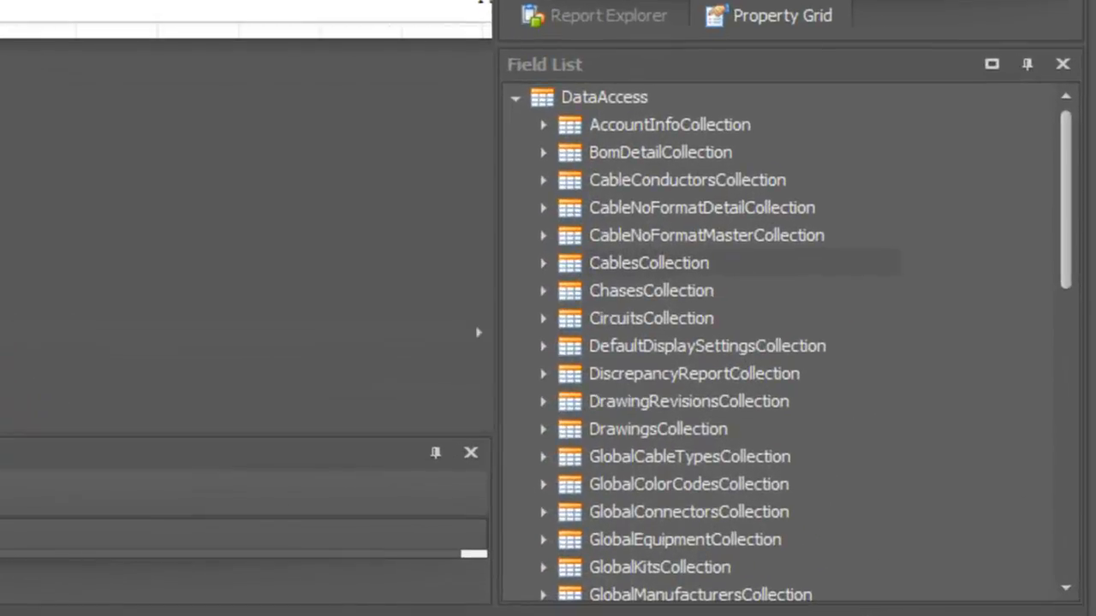
Drag CableNo from CablesCollection into detailBand1 and preview the cable numbers
{"action": "left_click", "coordinate": [545, 263]}
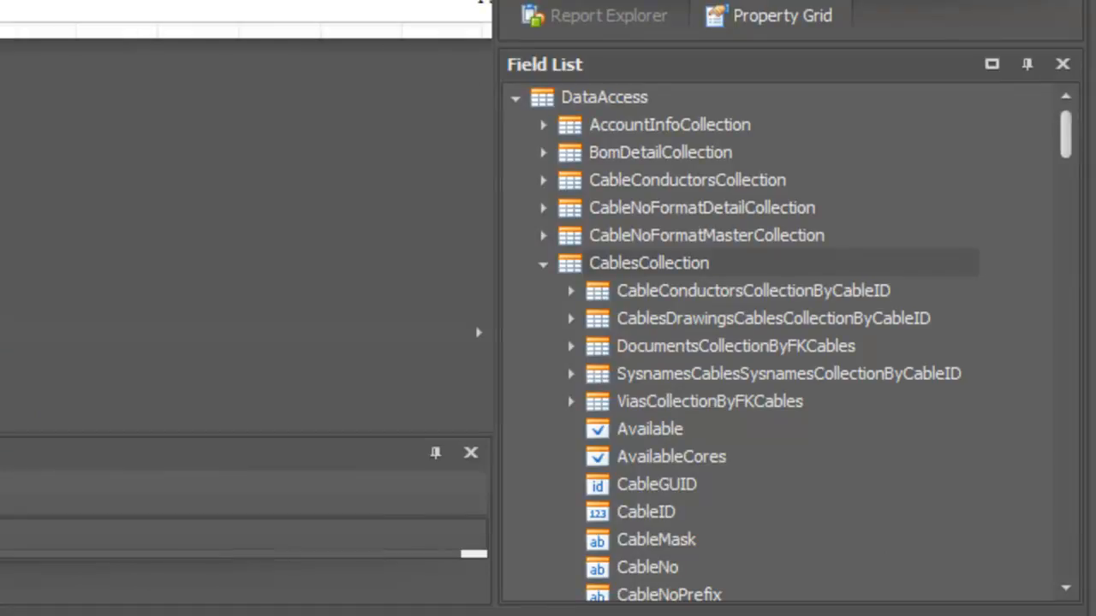
{"action": "scroll", "scroll_direction": "down", "scroll_amount": 3}
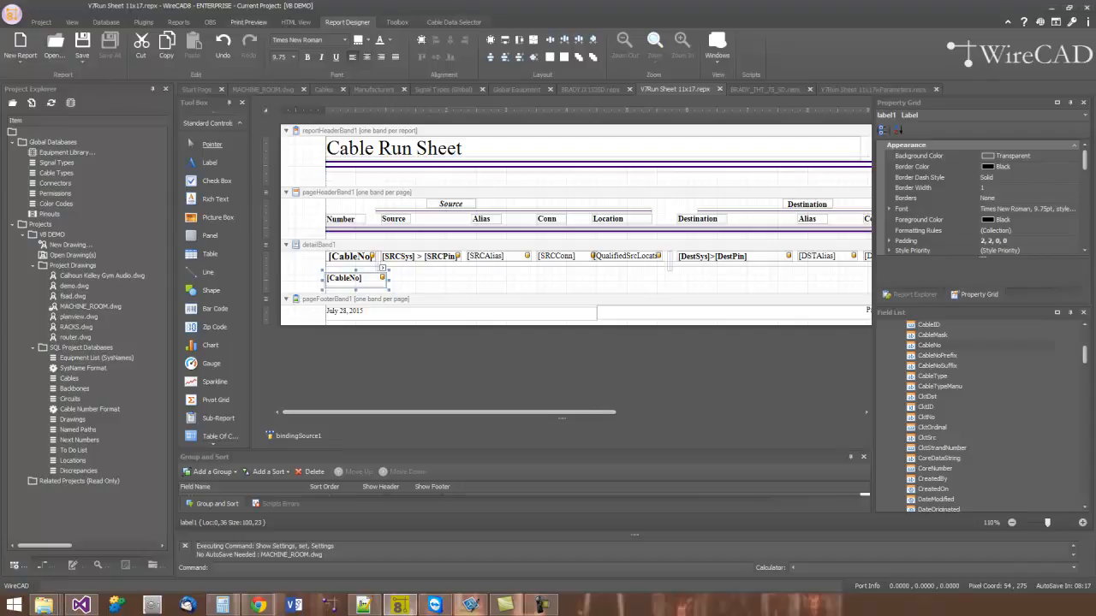
{"action": "left_click", "coordinate": [248, 23]}
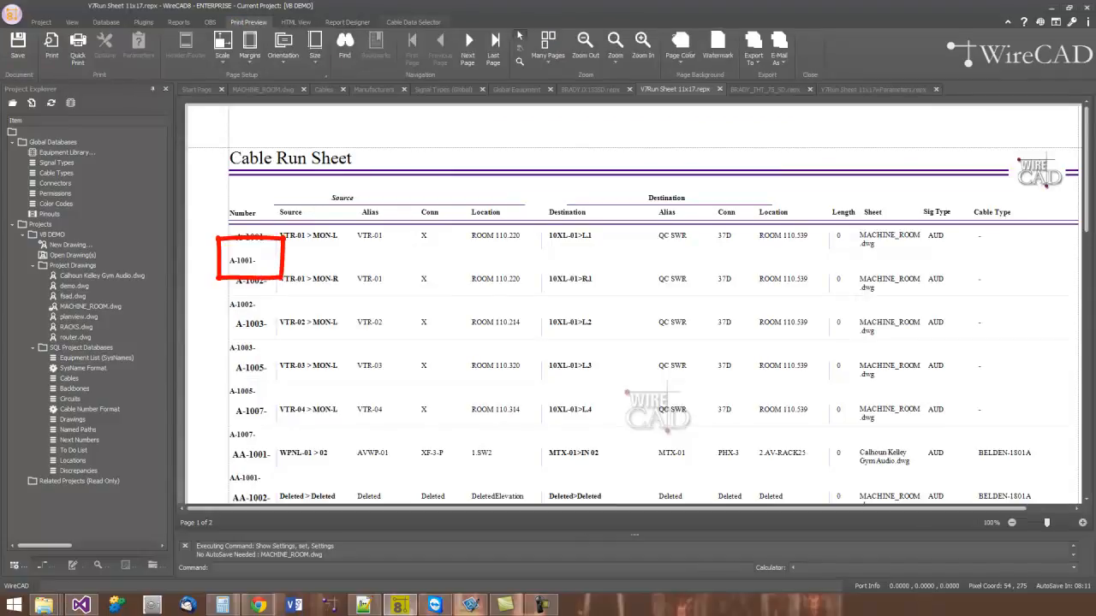
Leave Print Preview and return to the Report Designer layout
{"action": "left_click", "coordinate": [357, 22]}
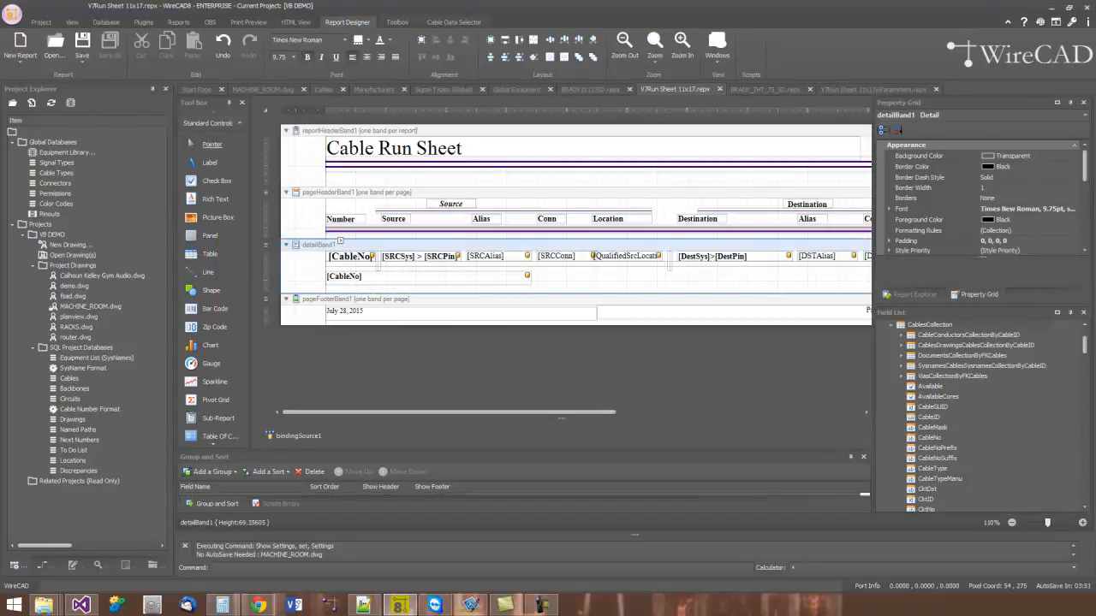
Add a detail-band label with the expression [CableNo] - [SRCSys]
{"action": "left_click", "coordinate": [346, 276]}
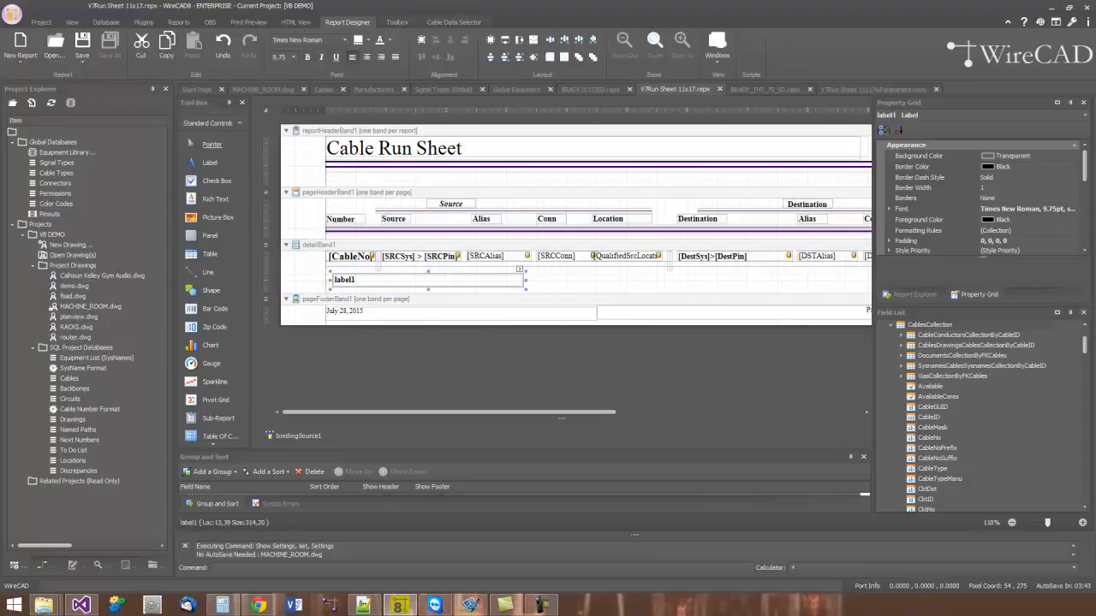
{"action": "double_click", "coordinate": [344, 279]}
{"action": "type", "text": "["}
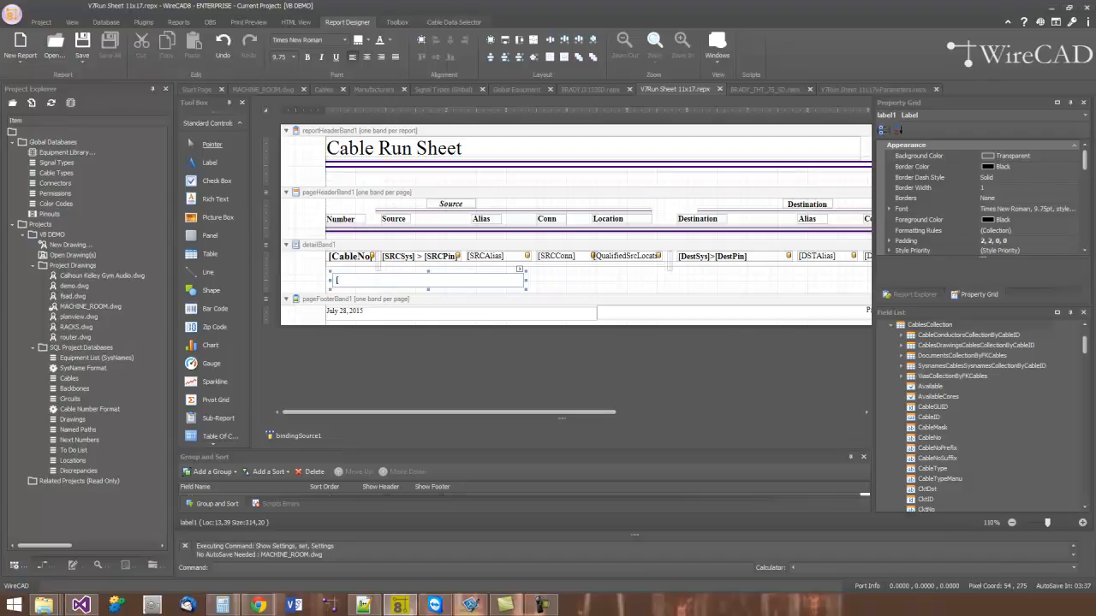
{"action": "type", "text": "cableno] -"}
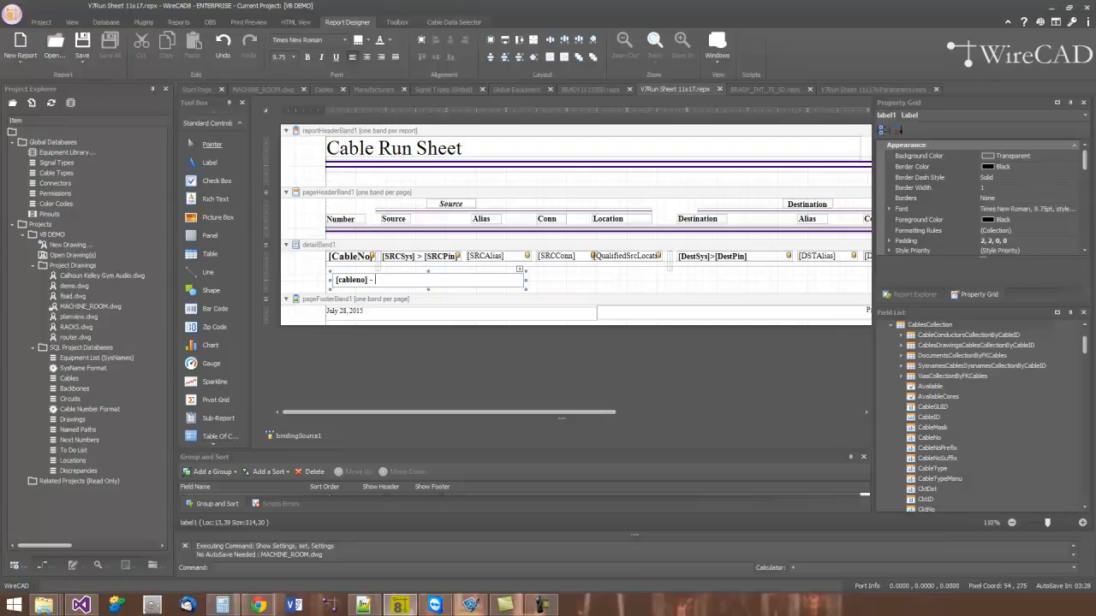
{"action": "type", "text": "[s"}
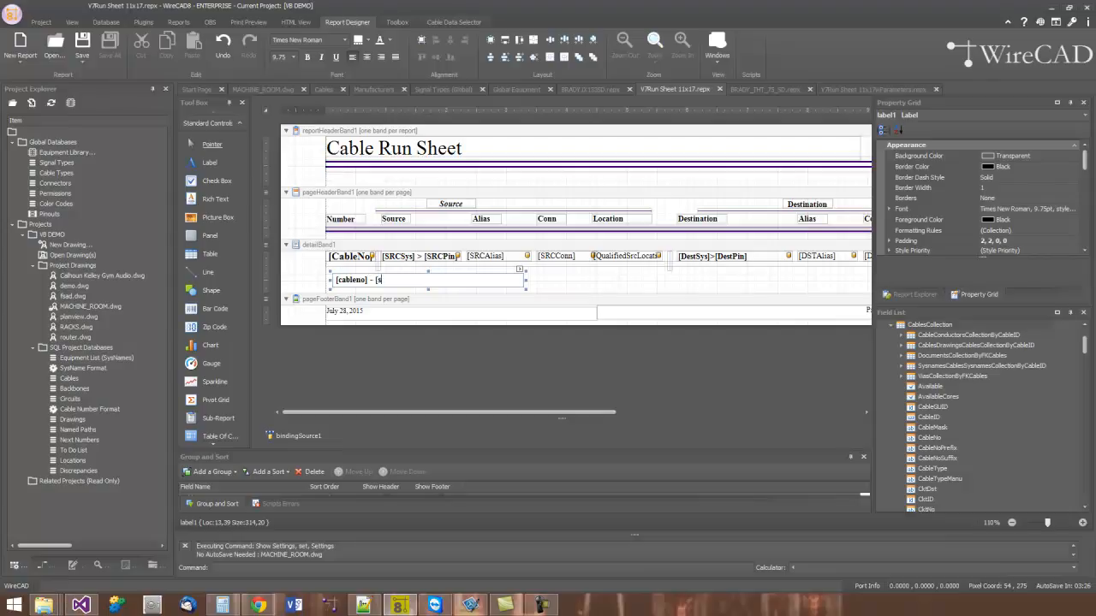
{"action": "type", "text": "rcsys"}
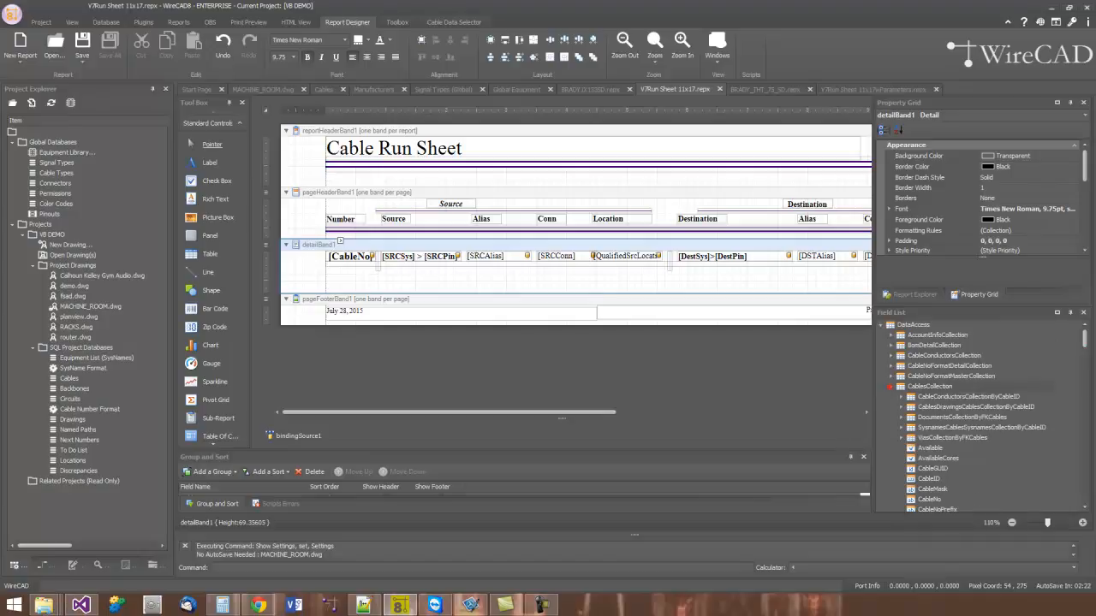
Drag Name from ProjectInfoCollection under the title and preview VB DEMO in the header
{"action": "left_click", "coordinate": [892, 387]}
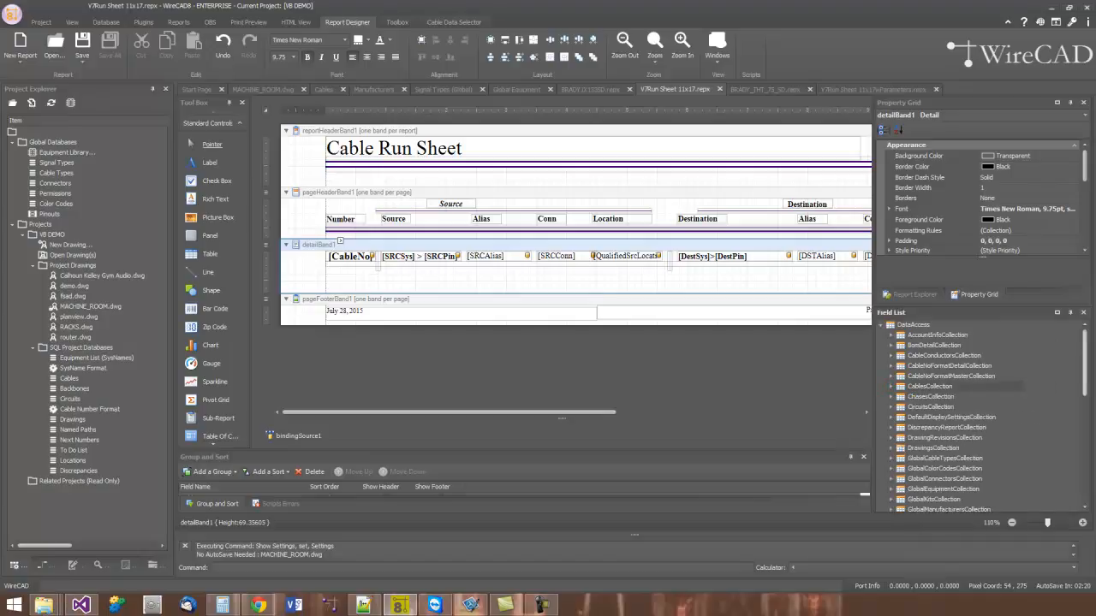
{"action": "scroll", "scroll_direction": "down", "scroll_amount": 3}
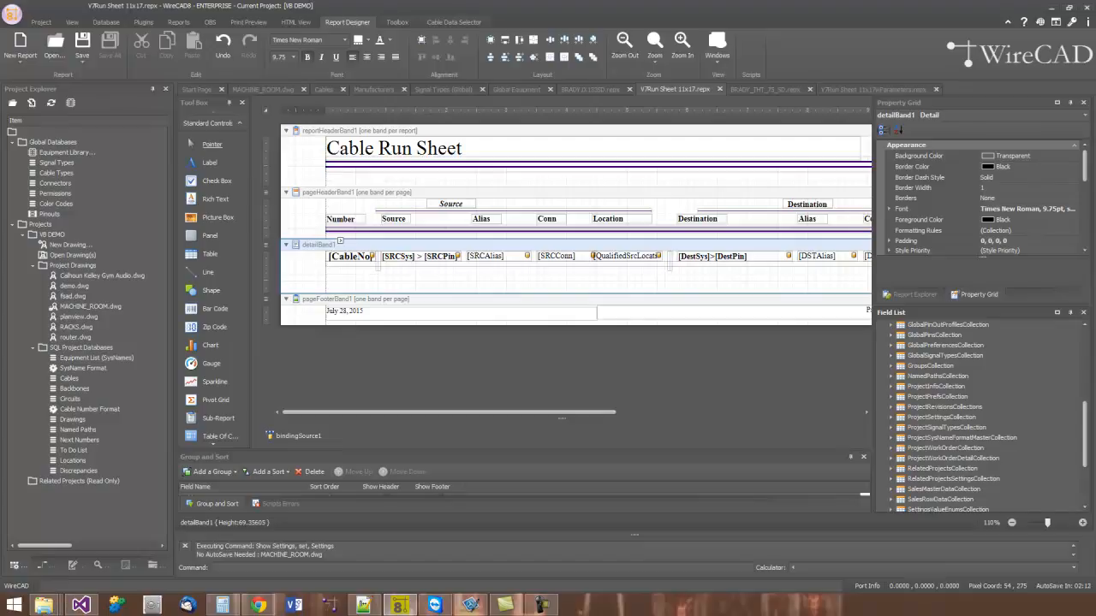
{"action": "scroll", "scroll_direction": "down", "scroll_amount": 3}
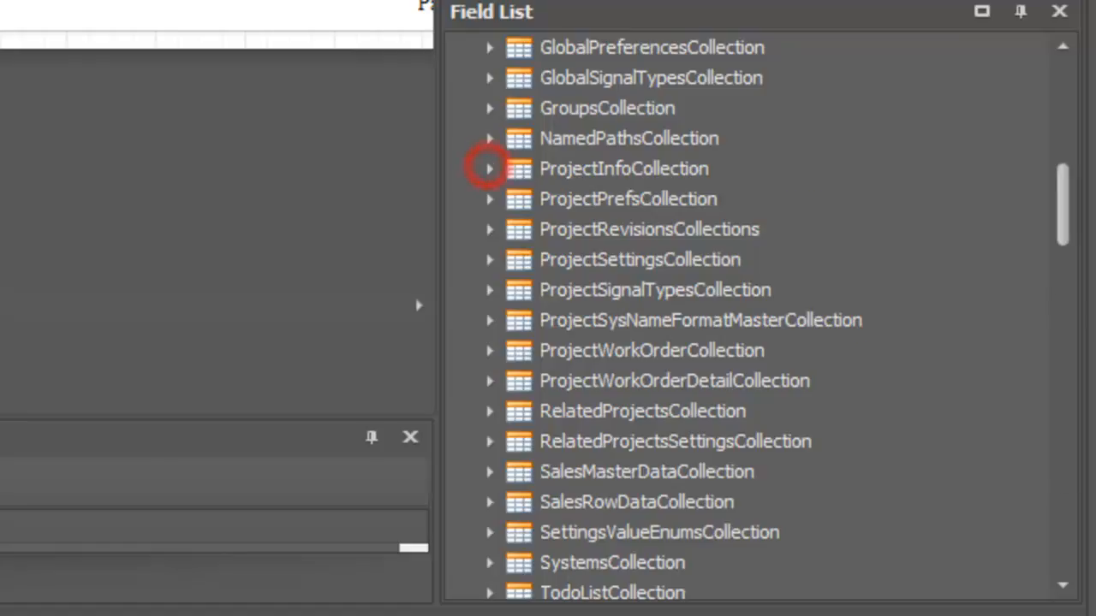
{"action": "left_click", "coordinate": [490, 170]}
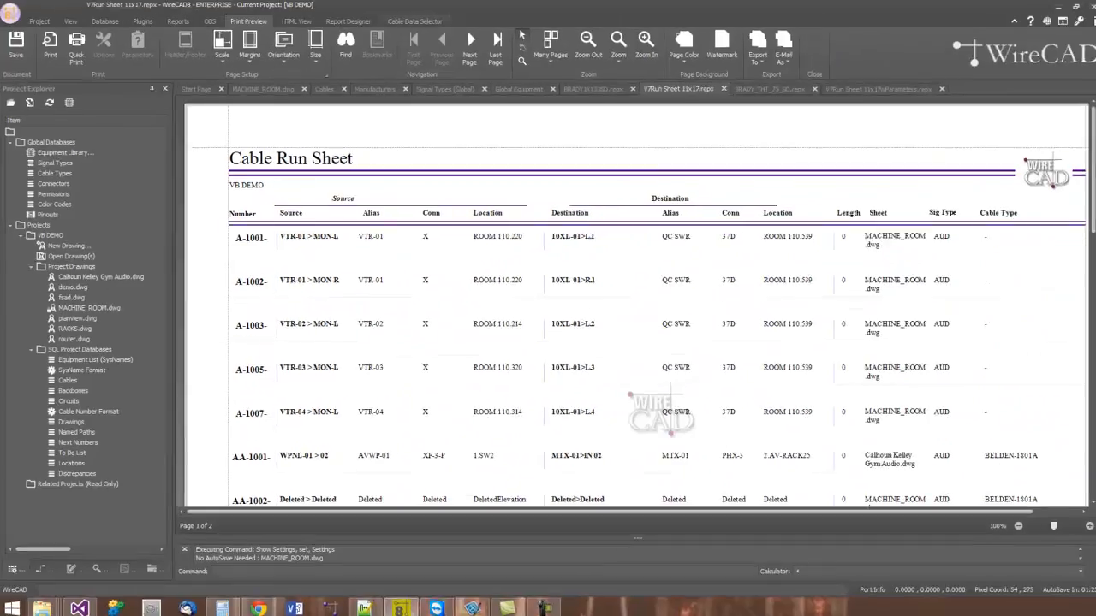
Return to the Report Designer and save the Cable Run Sheet report from the File menu
{"action": "left_click", "coordinate": [356, 20]}
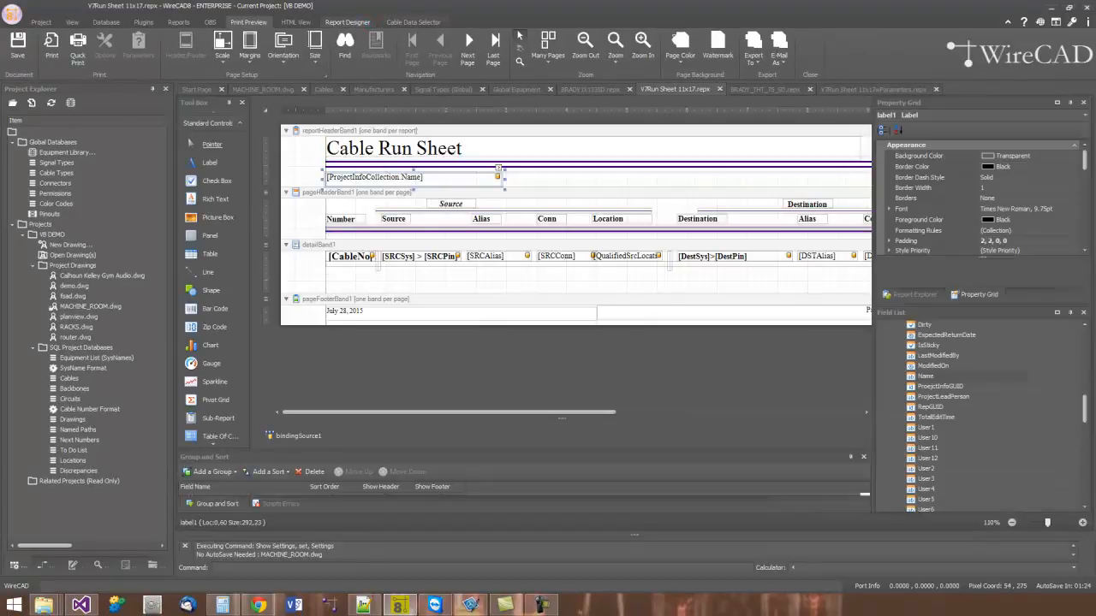
{"action": "left_click", "coordinate": [358, 21]}
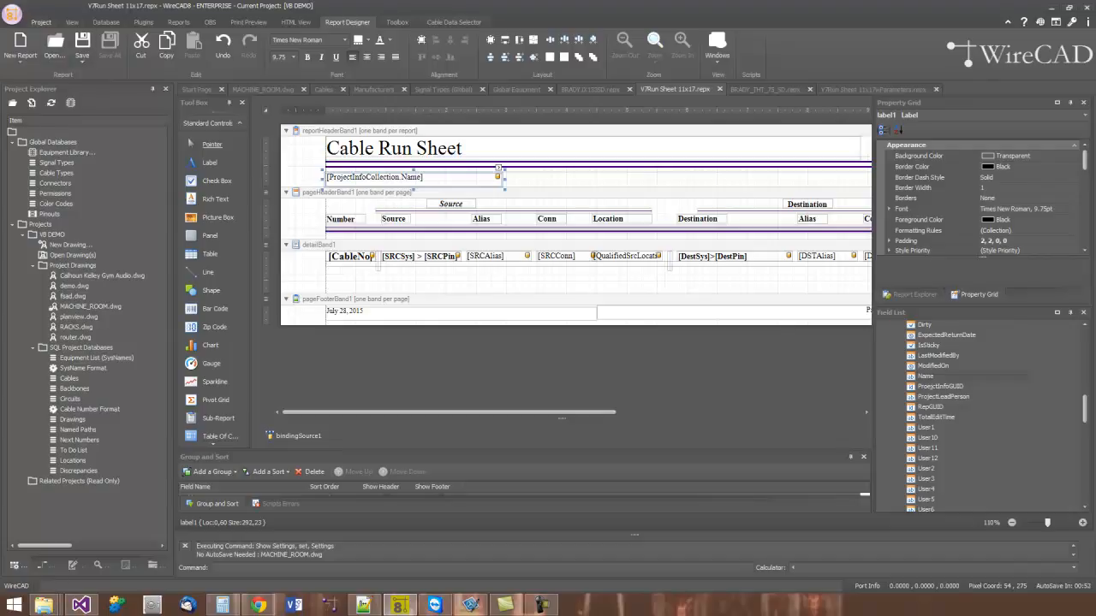
{"action": "left_click", "coordinate": [82, 48]}
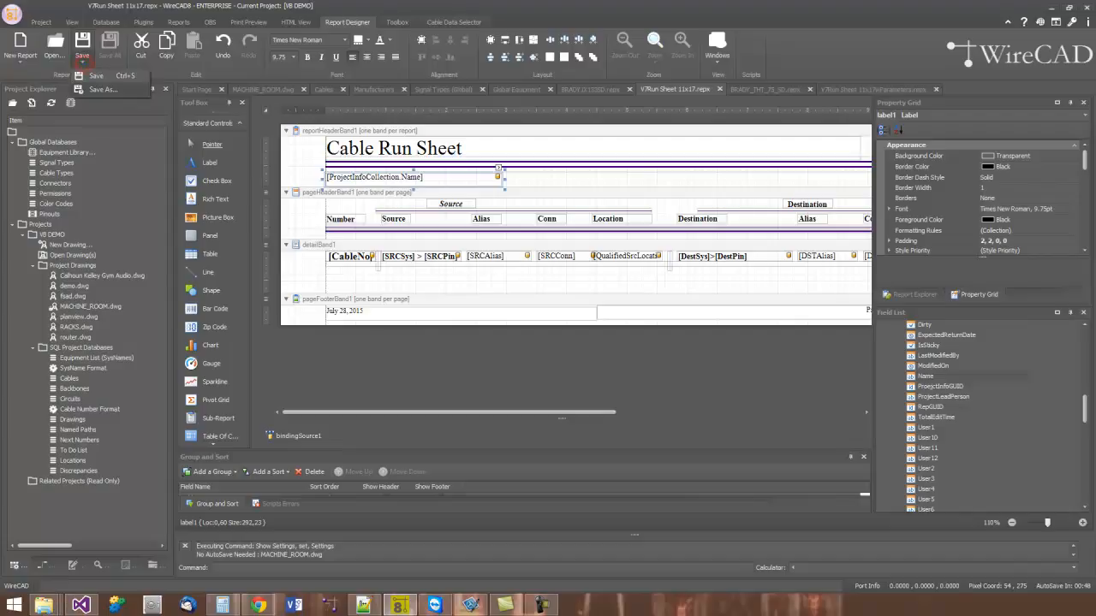